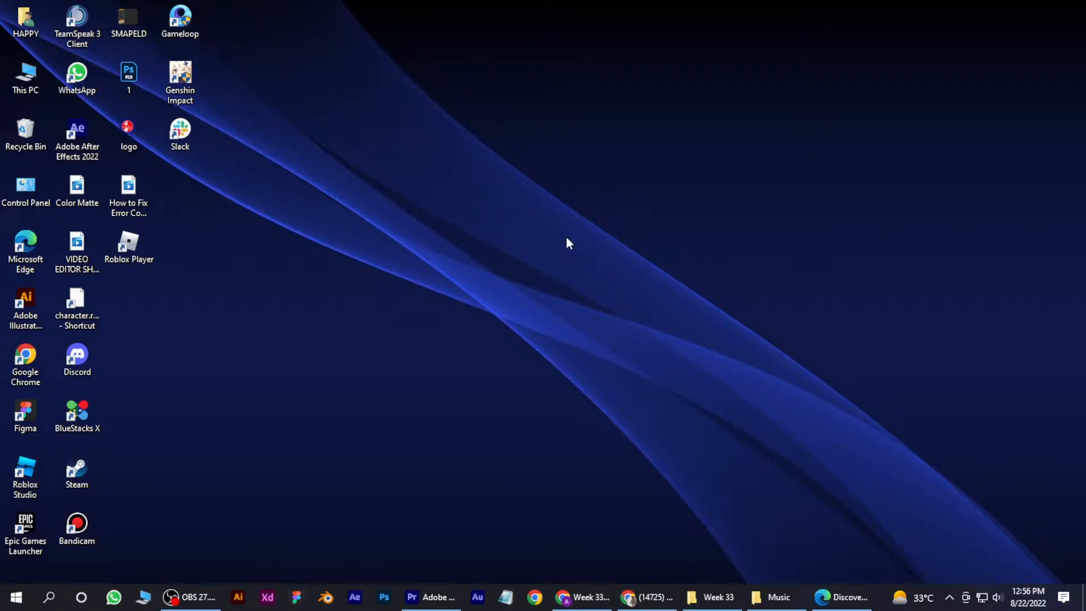
mouse_move(793, 311)
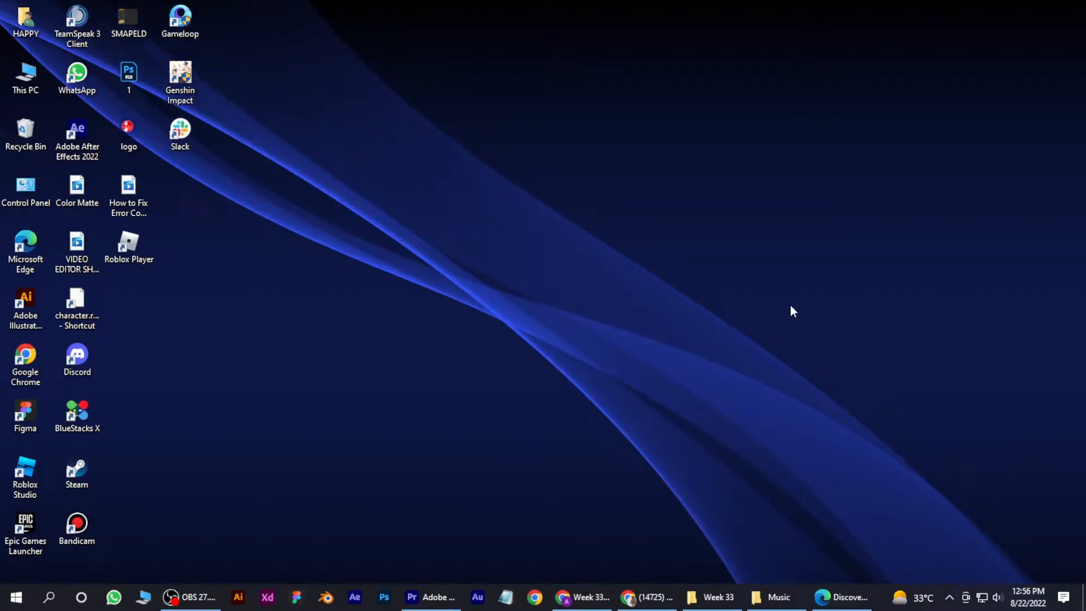
Bring Edge with Roblox to the front and open My Settings from the gear menu
click(842, 598)
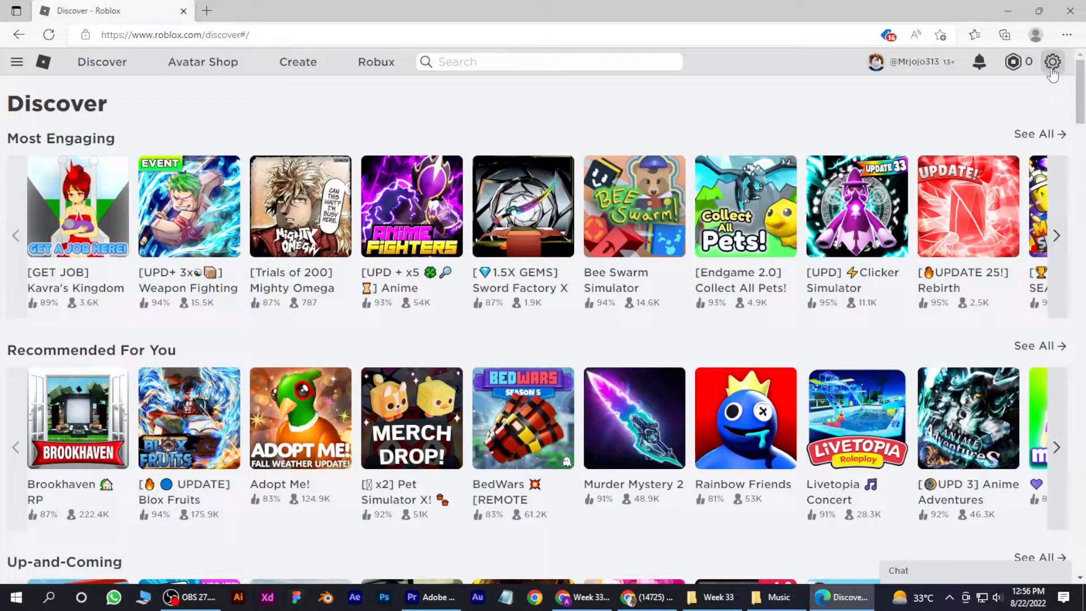
click(1053, 62)
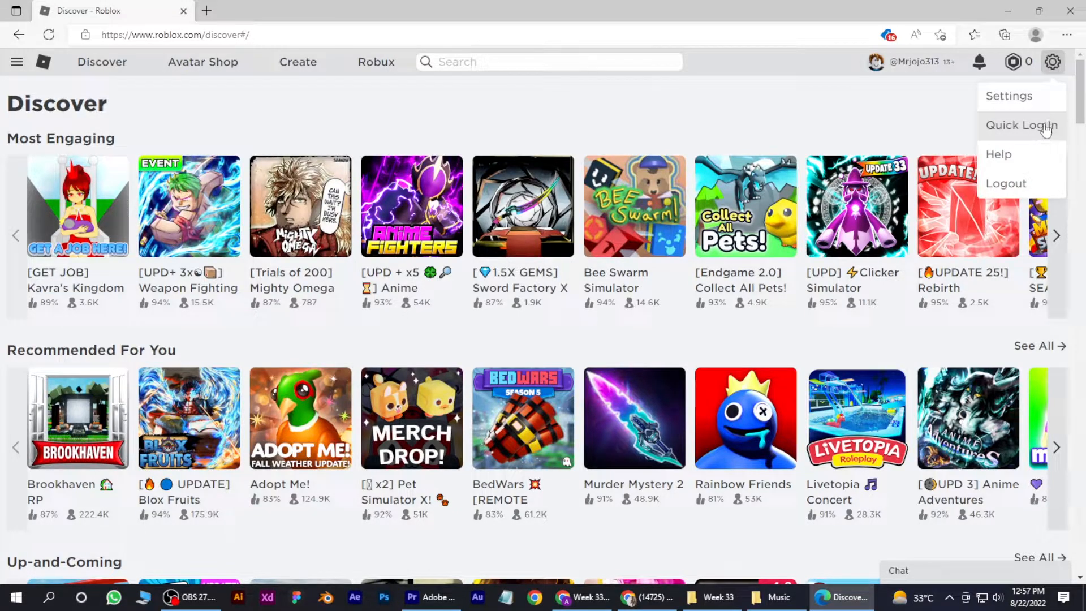
click(1008, 96)
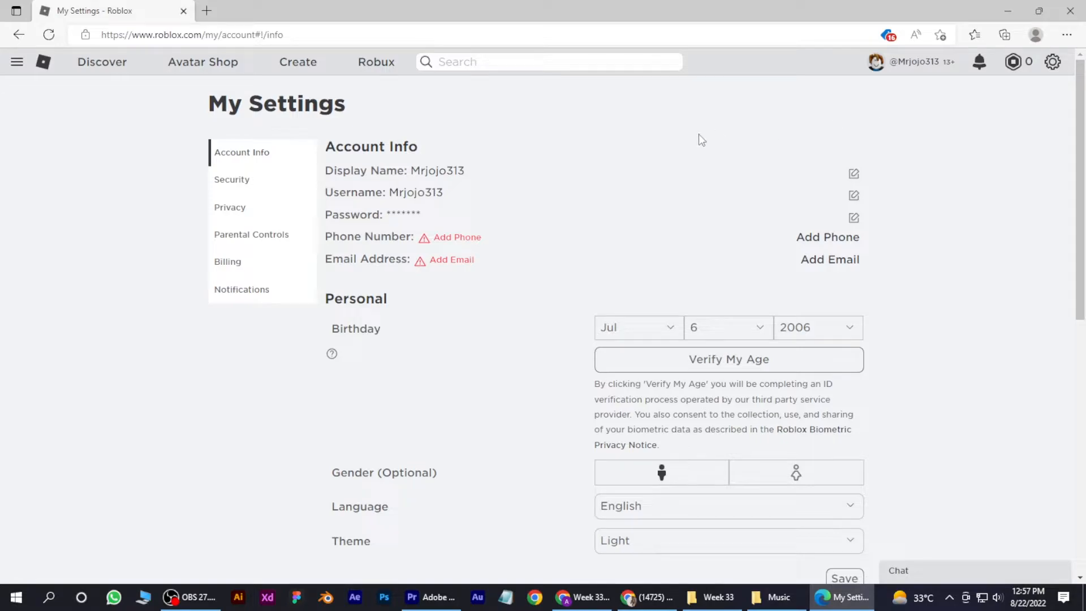
mouse_move(360, 260)
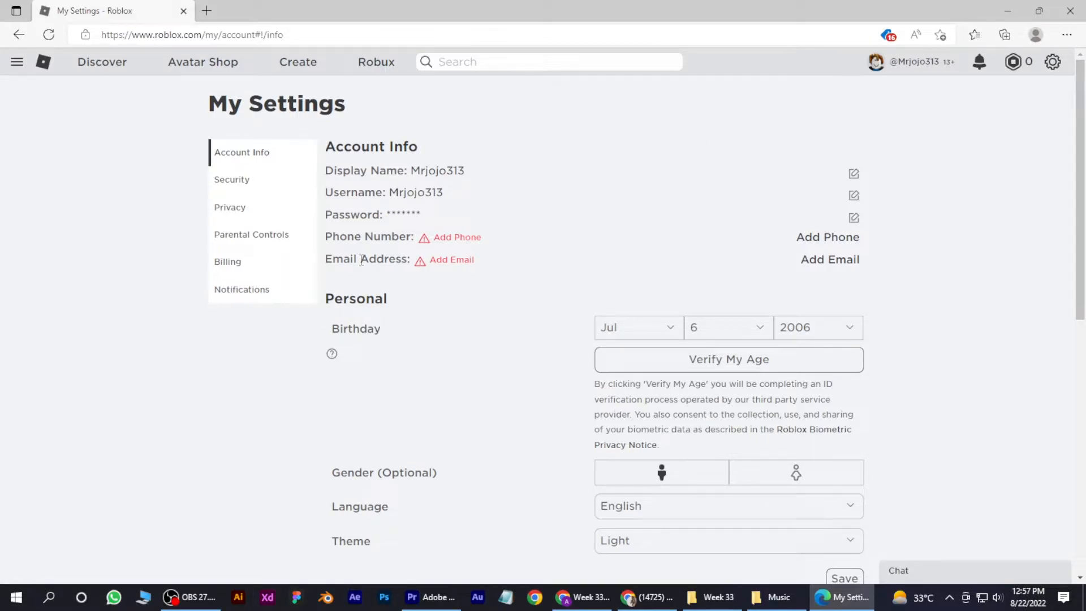
Highlight the Email Address label under Account Info by double-clicking it
double_click(333, 260)
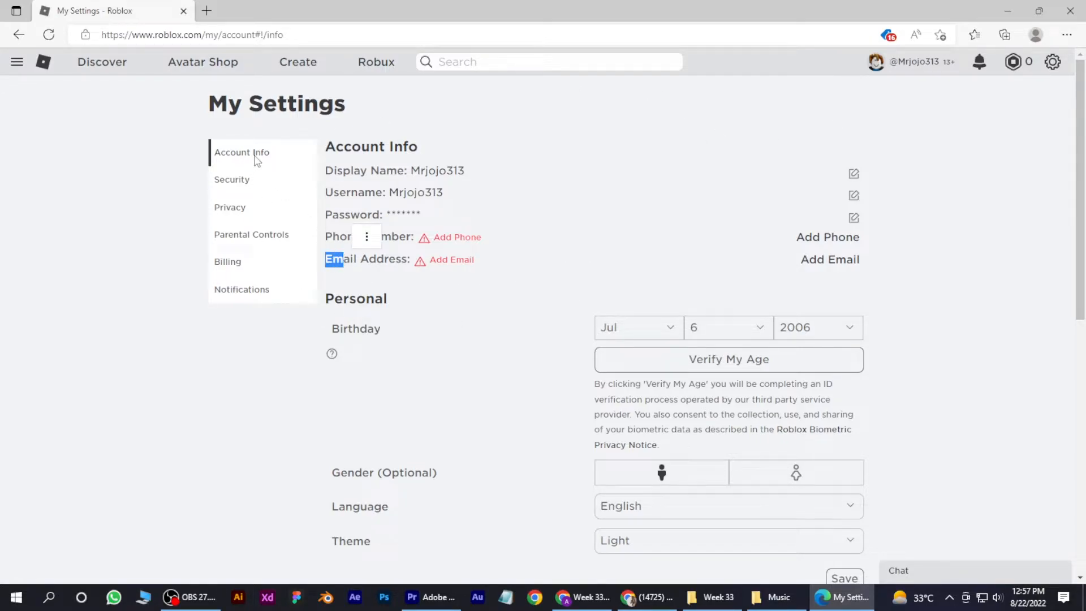
double_click(367, 260)
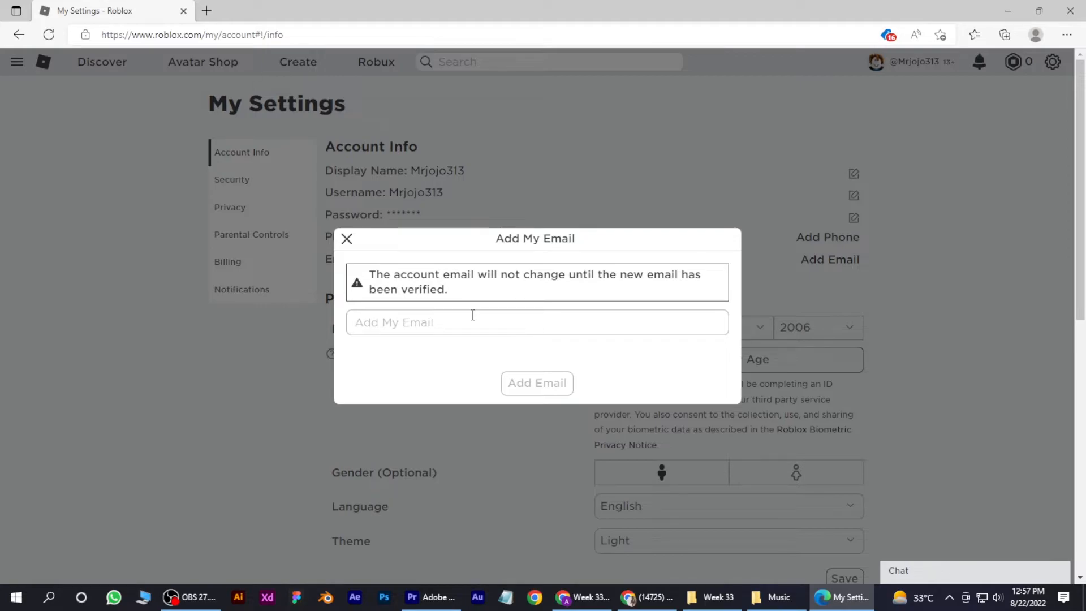
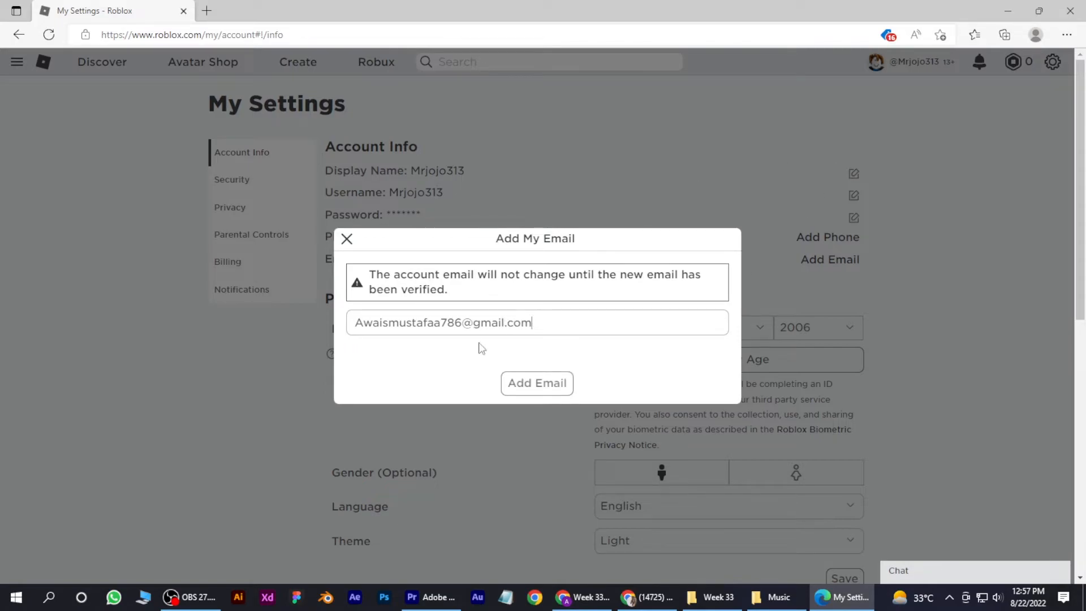
Submit the Gmail address and dismiss the verification-sent notice with OK
click(536, 383)
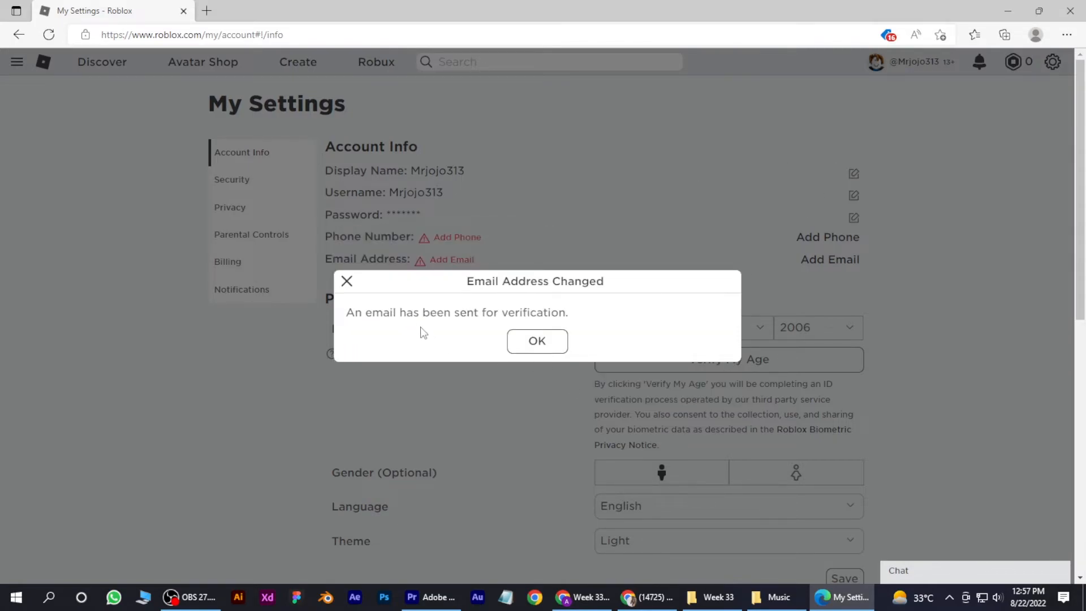
drag(371, 312, 505, 312)
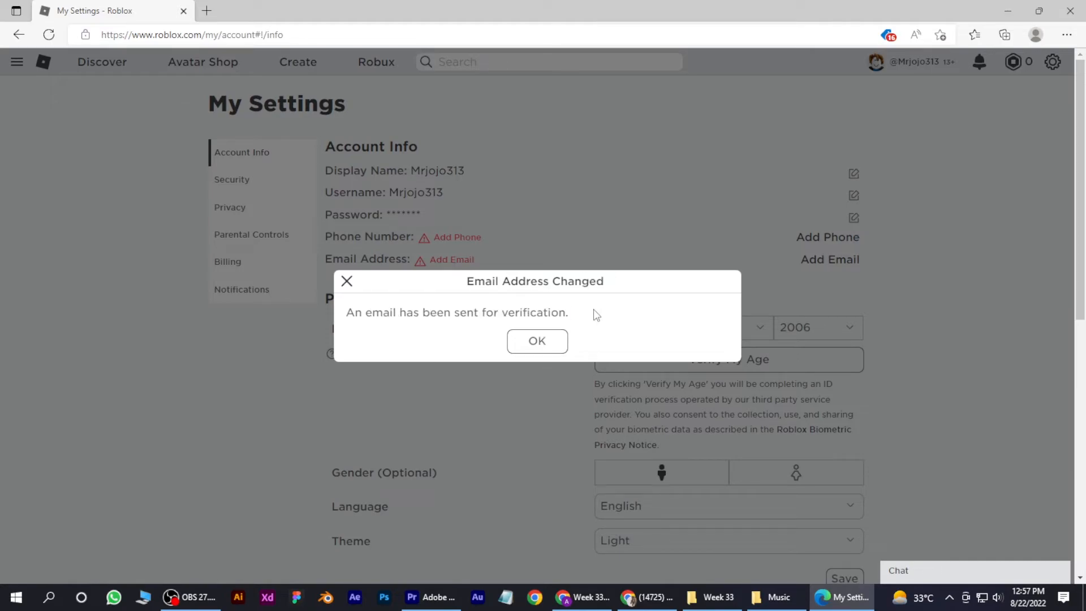
mouse_move(537, 341)
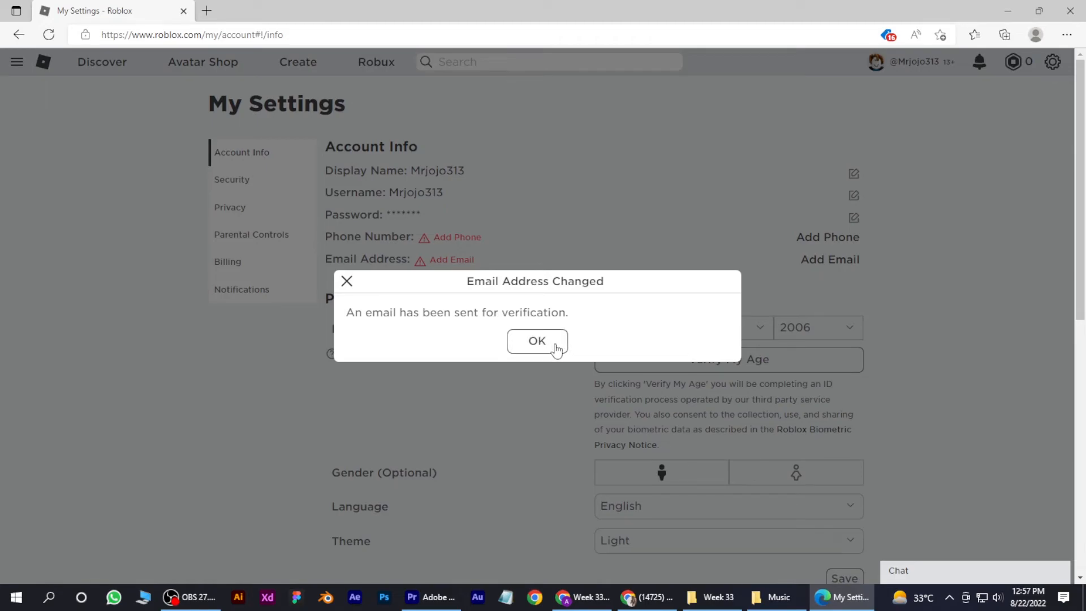
click(536, 341)
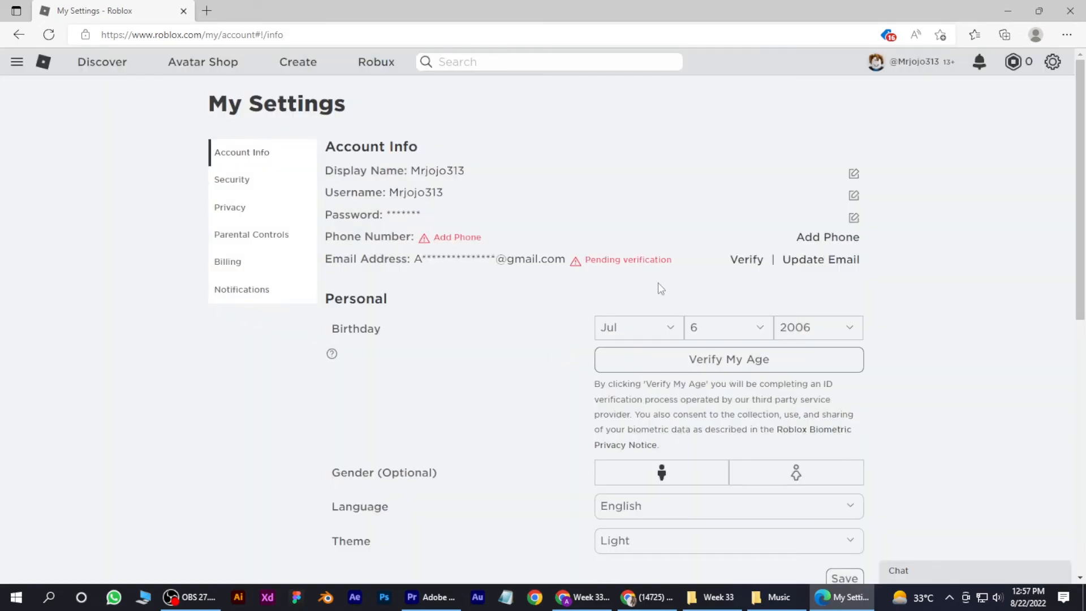
mouse_move(543, 290)
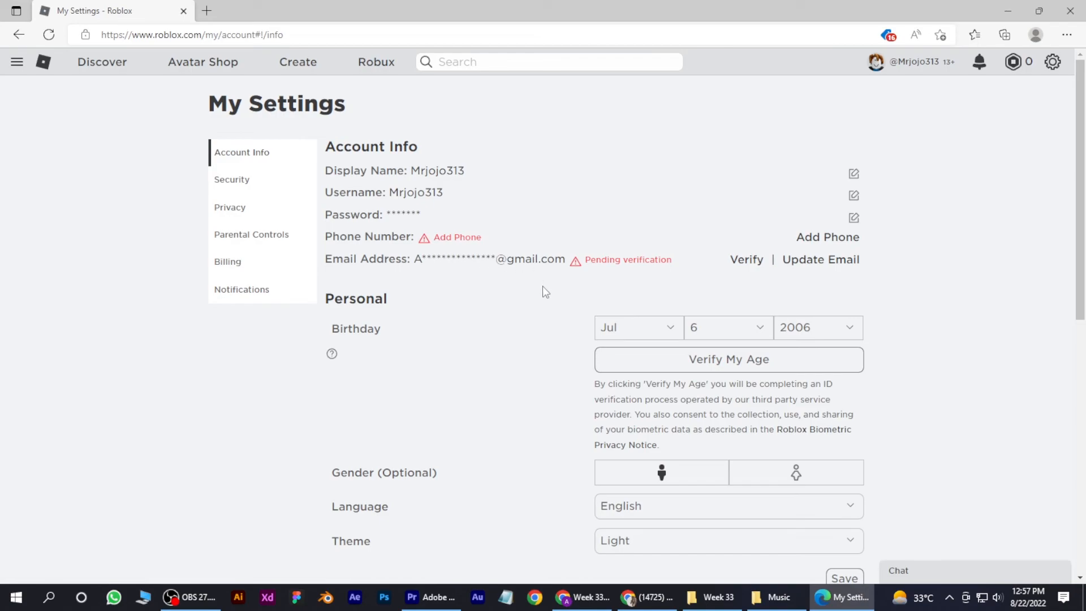
mouse_move(717, 350)
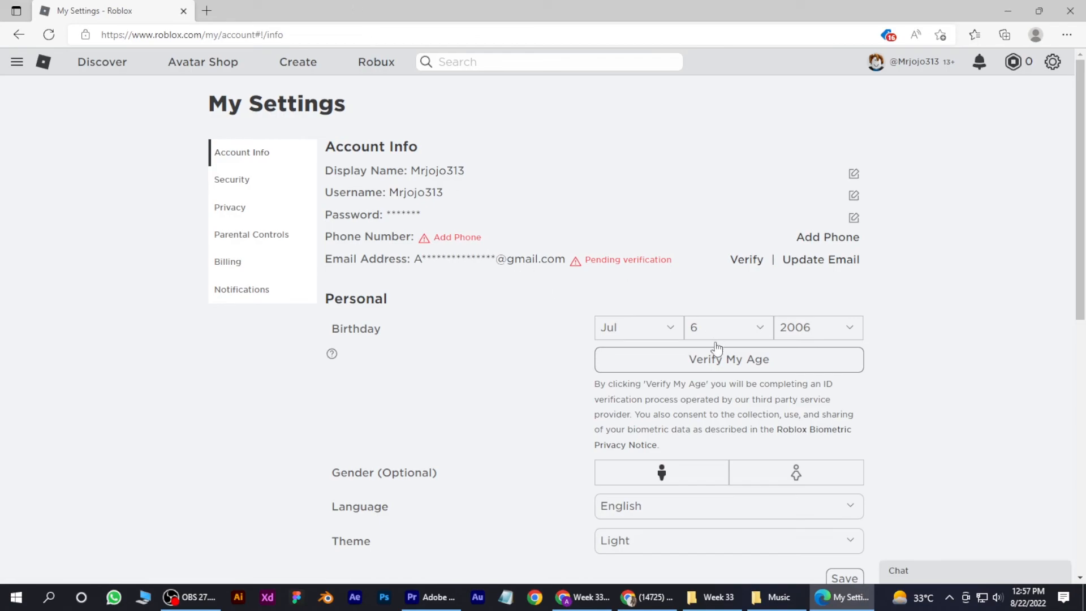